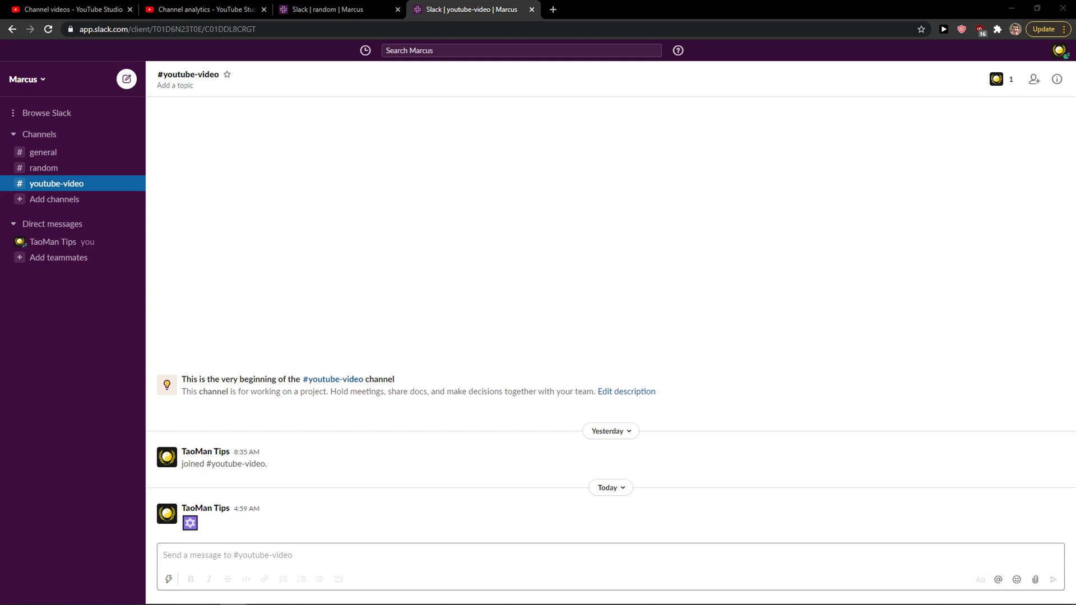
mouse_move(453, 350)
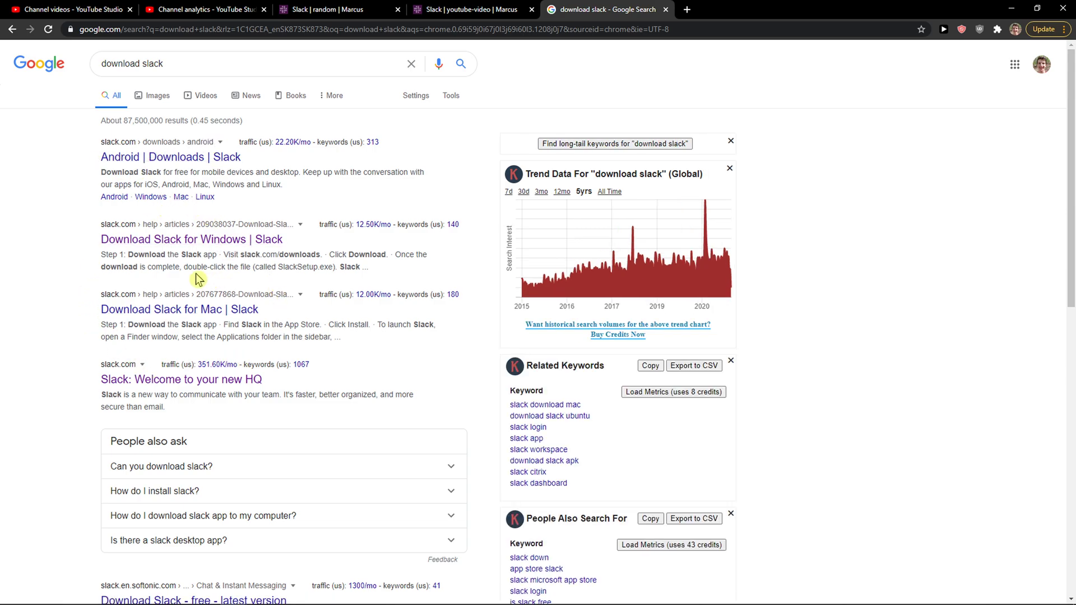
Open the 'Download Slack for Windows' help article and follow its slack.com/downloads link
left_click(191, 238)
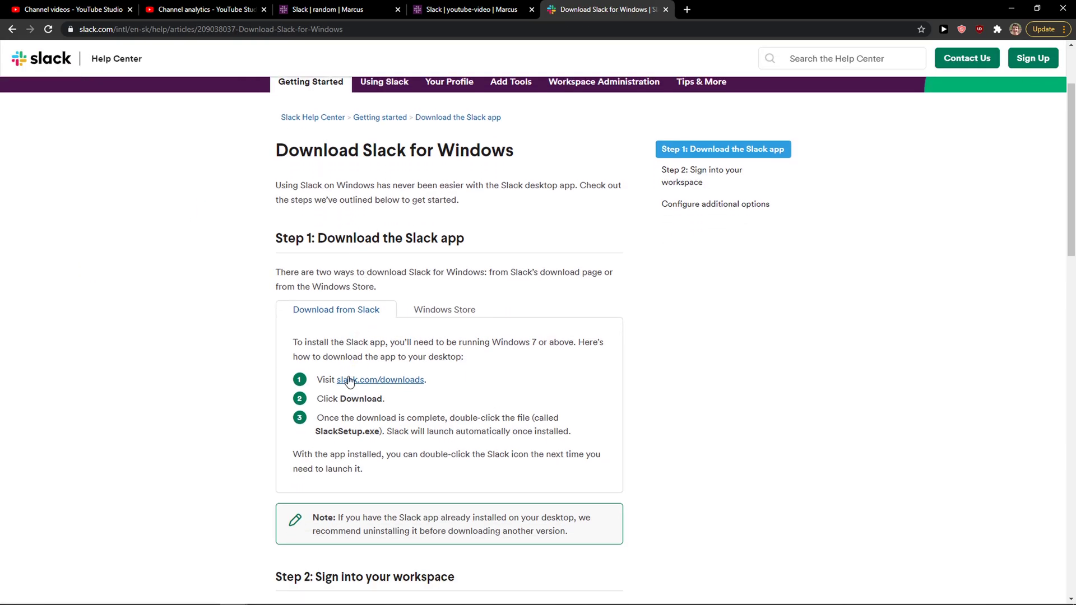
left_click(379, 380)
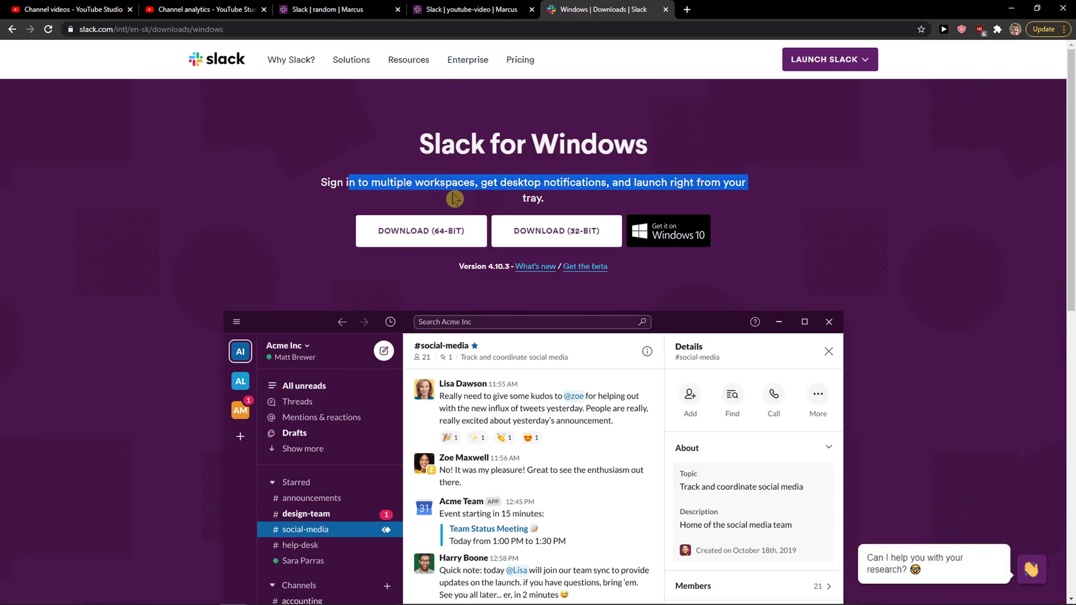
mouse_move(557, 232)
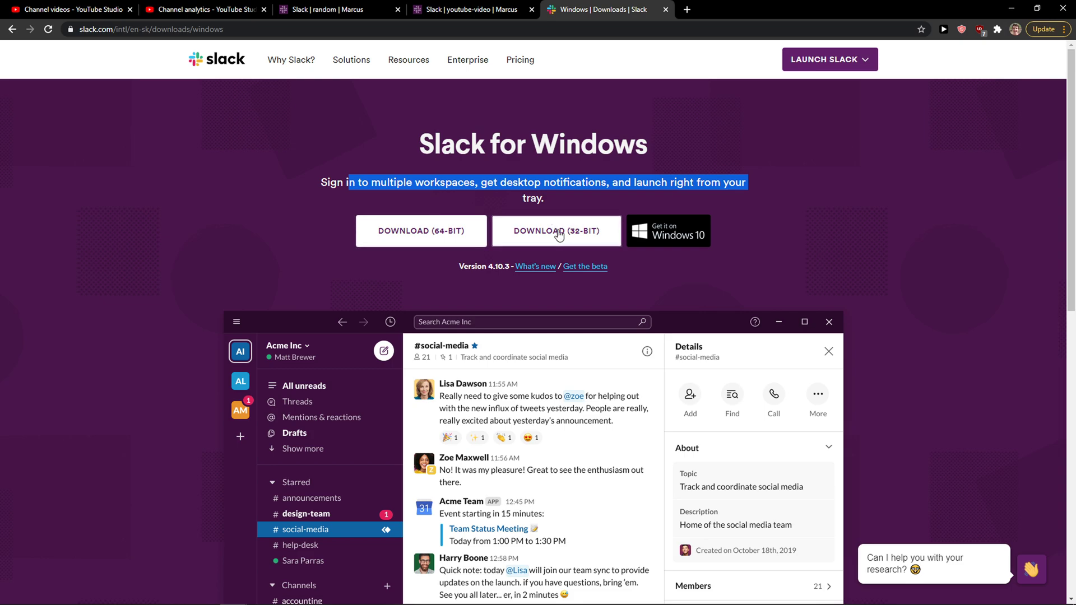
mouse_move(434, 230)
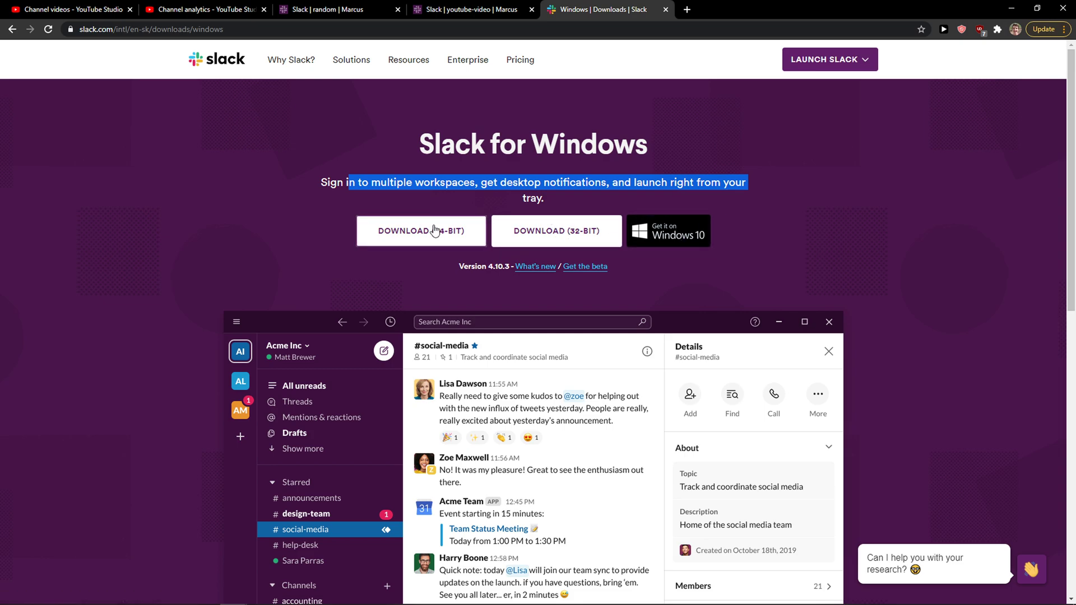
Download the 64-bit SlackSetup.exe and allow it to run past the security warning
left_click(421, 231)
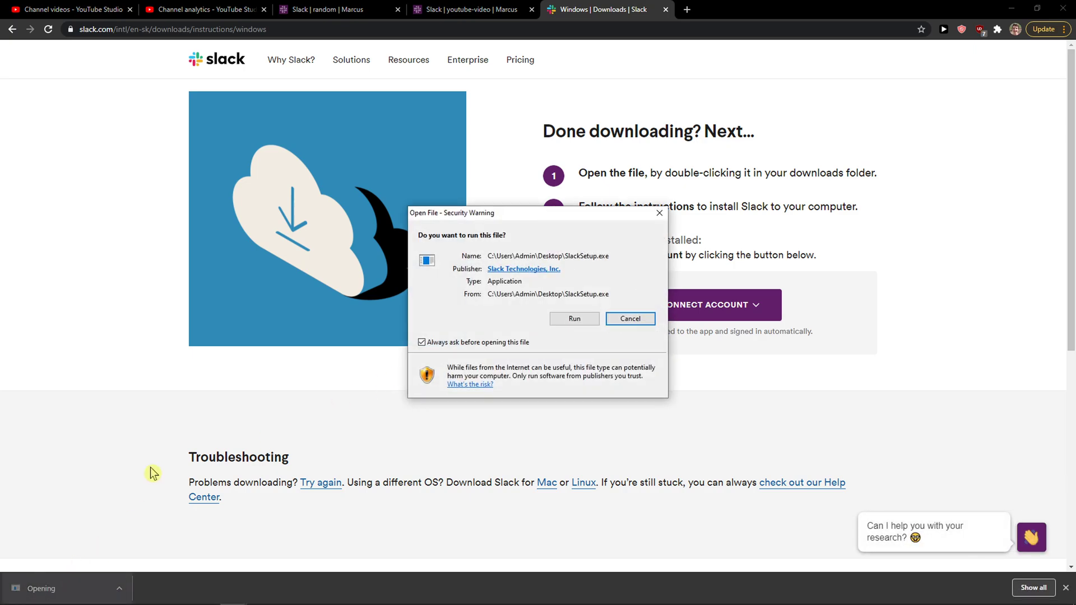
left_click(574, 319)
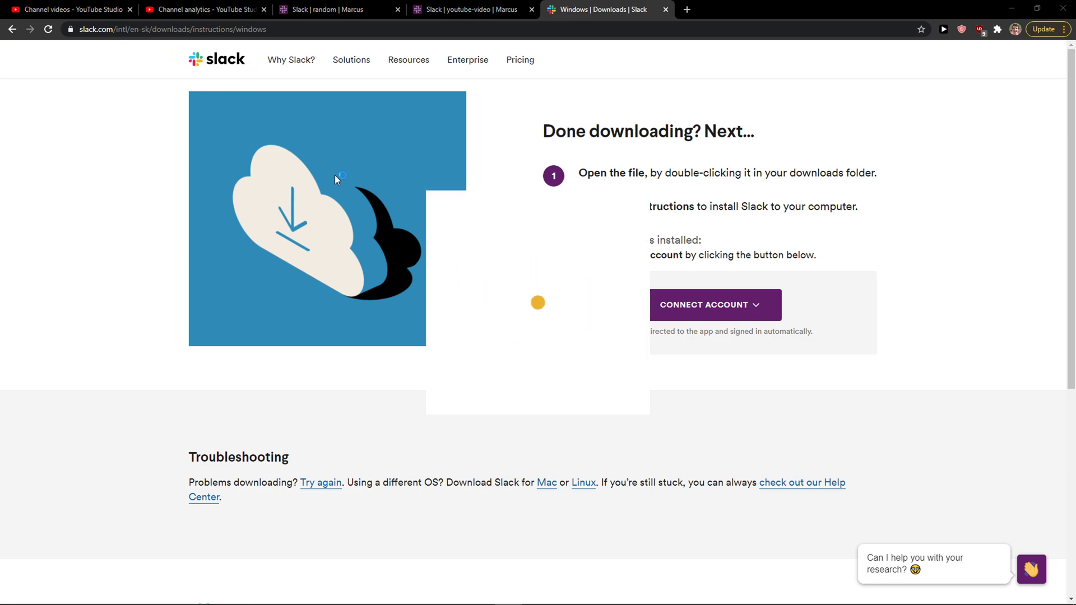
Sign in to Slack through the browser and launch the THIS IS THEY WAY! workspace
left_click(715, 305)
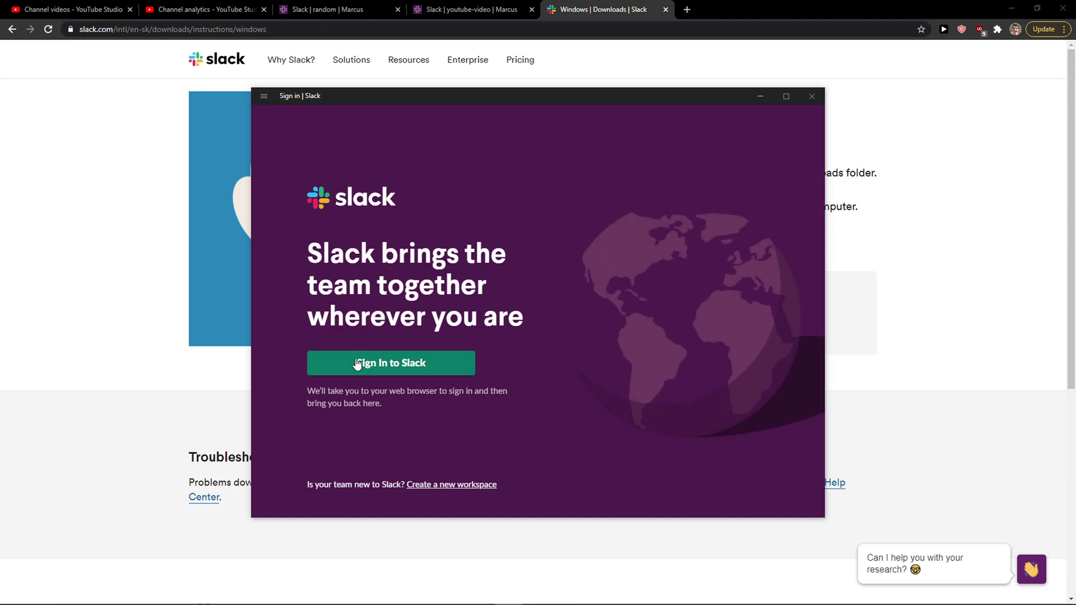
left_click(390, 363)
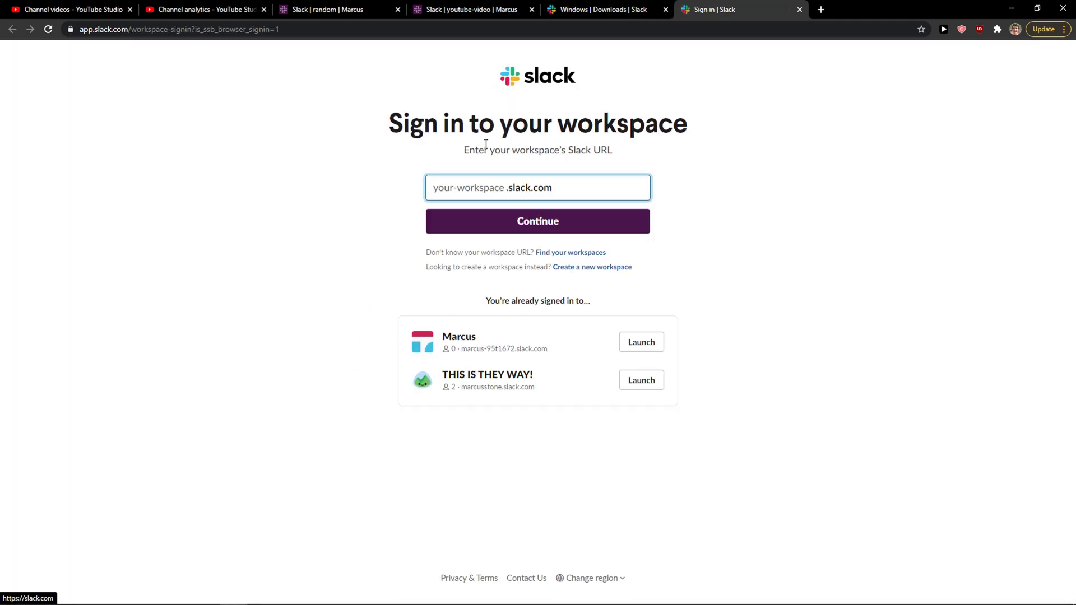
mouse_move(641, 342)
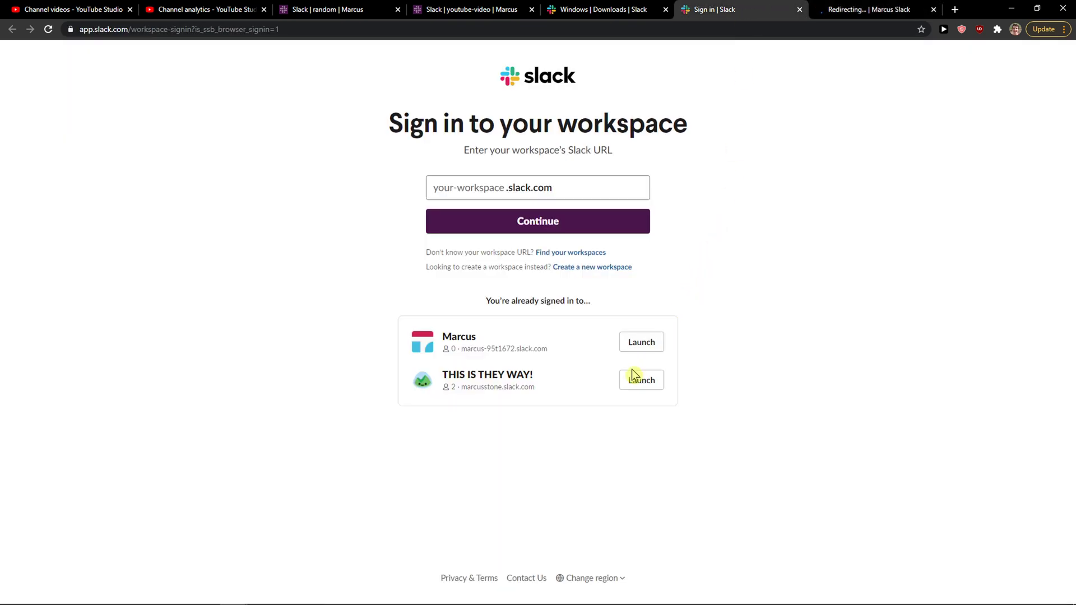
left_click(640, 380)
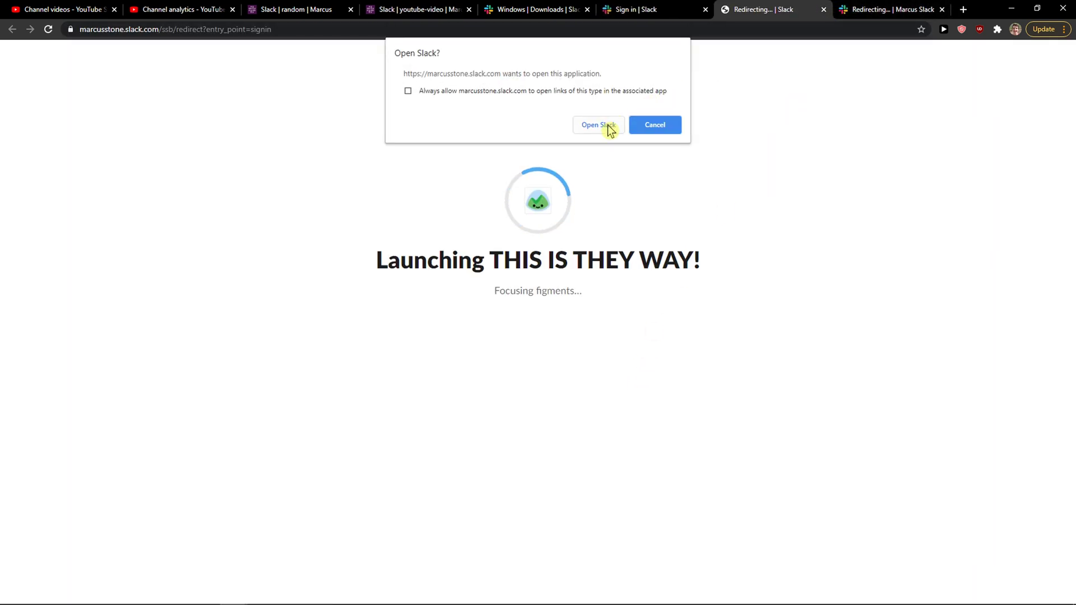
Open THIS IS THEY WAY! in the Slack desktop app and maximize its window
left_click(598, 125)
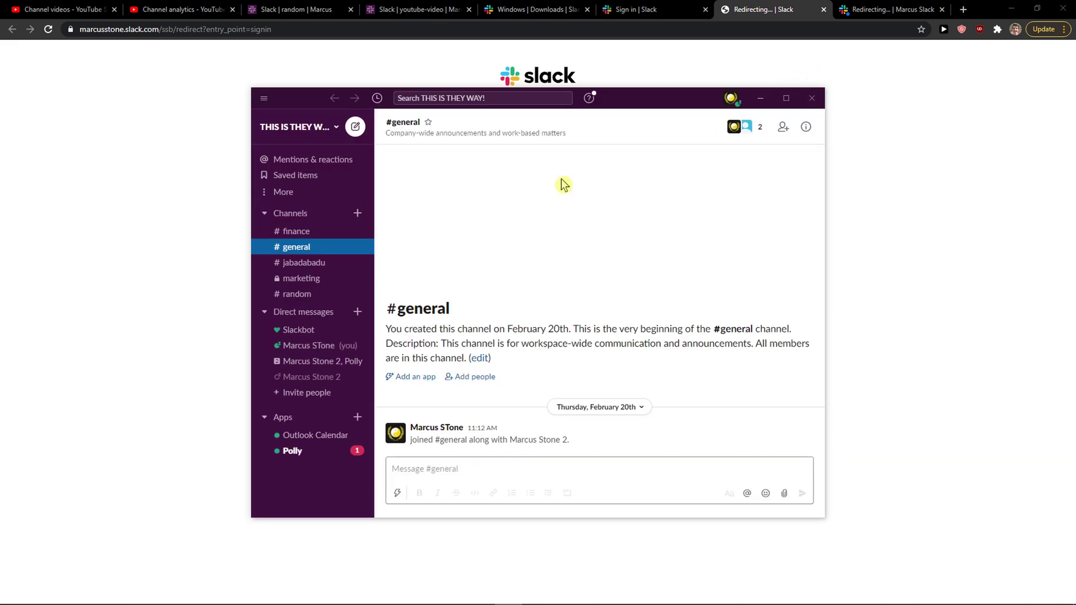
mouse_move(306, 489)
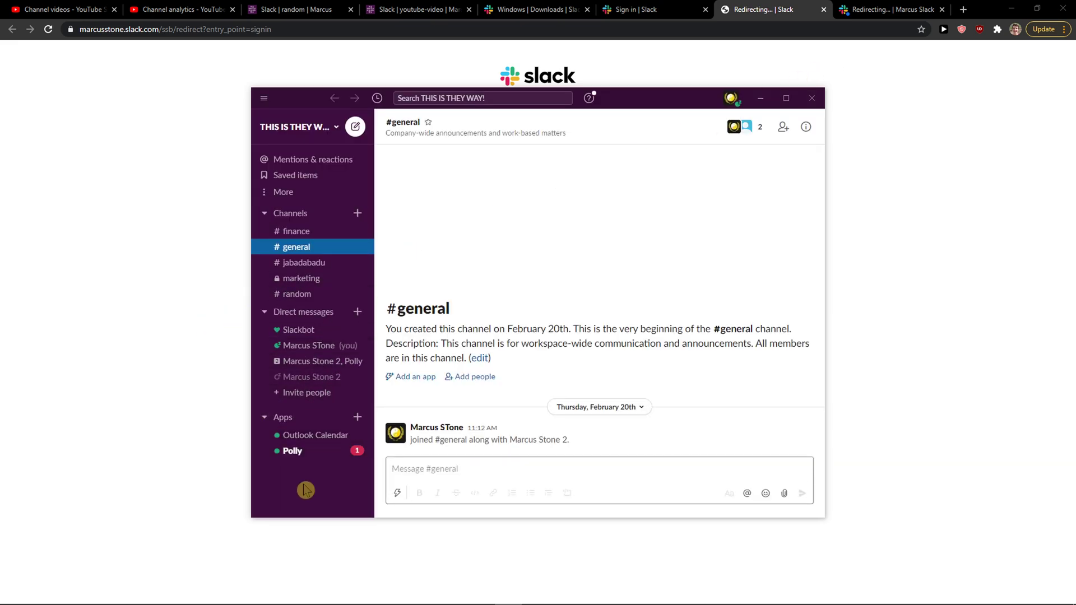
mouse_move(776, 101)
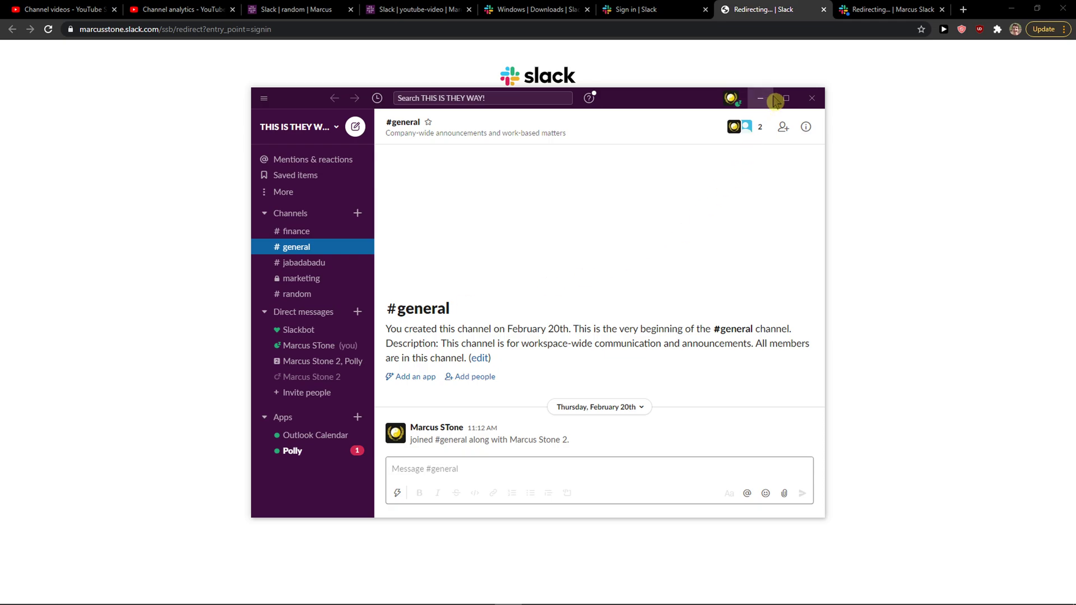
left_click(355, 126)
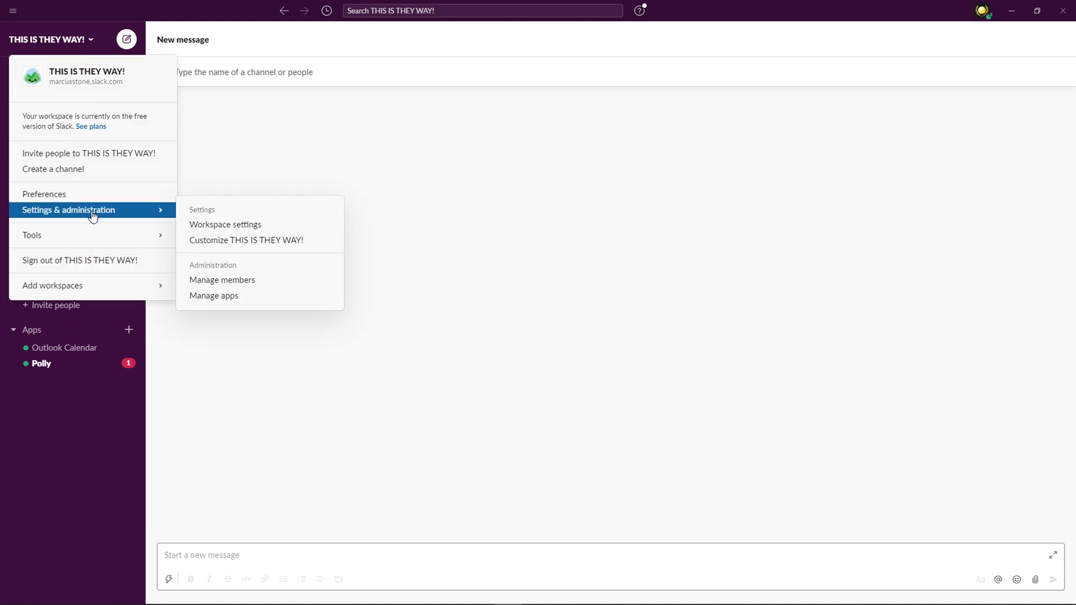
mouse_move(82, 218)
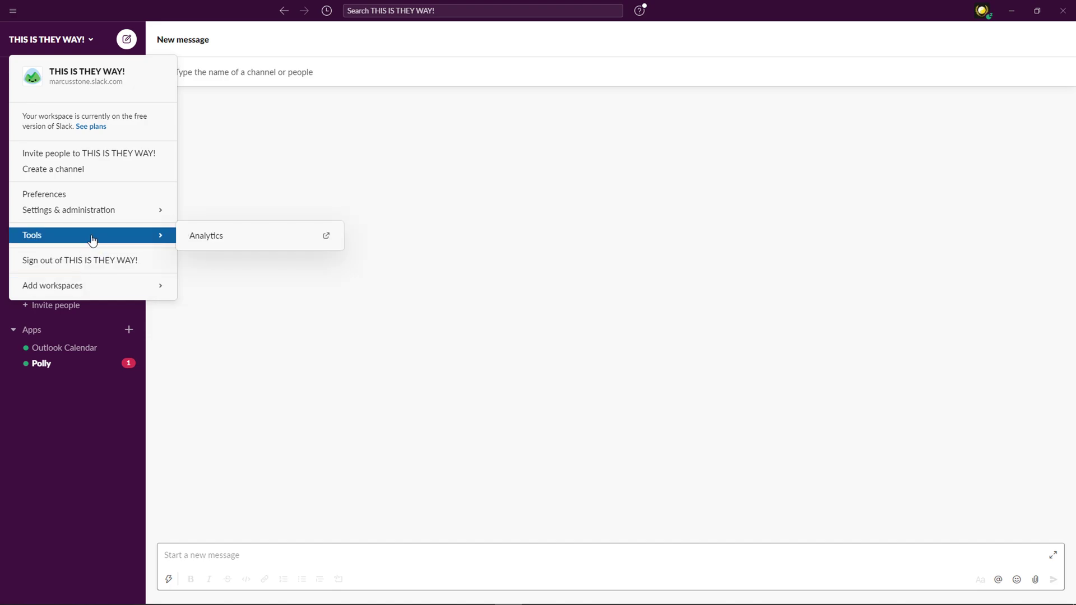
mouse_move(116, 153)
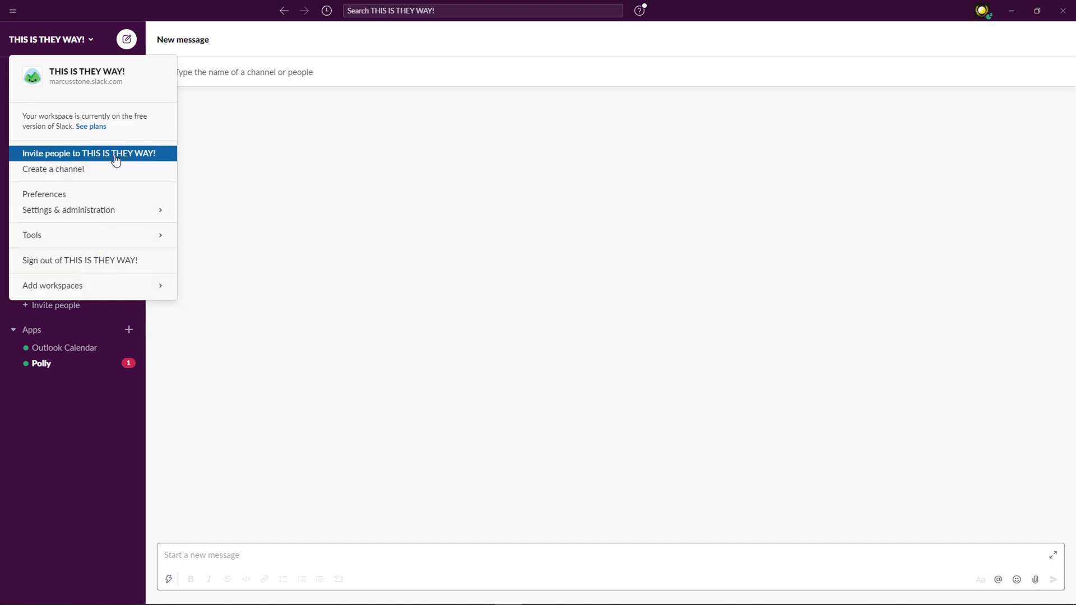
mouse_move(67, 431)
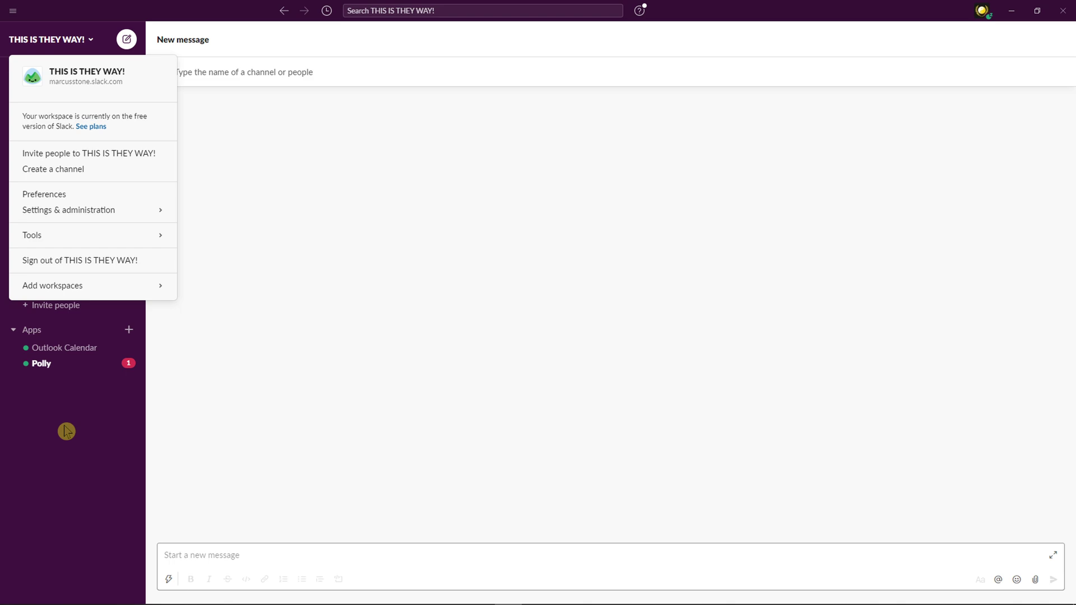
Open Marcus STone's profile menu from the top-right avatar
left_click(981, 12)
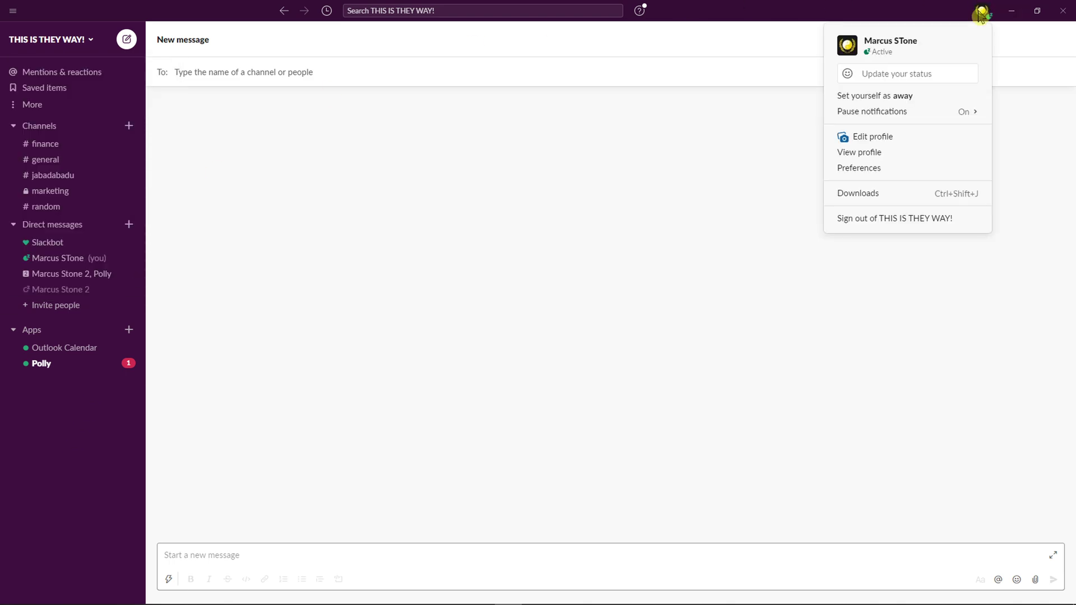
mouse_move(875, 95)
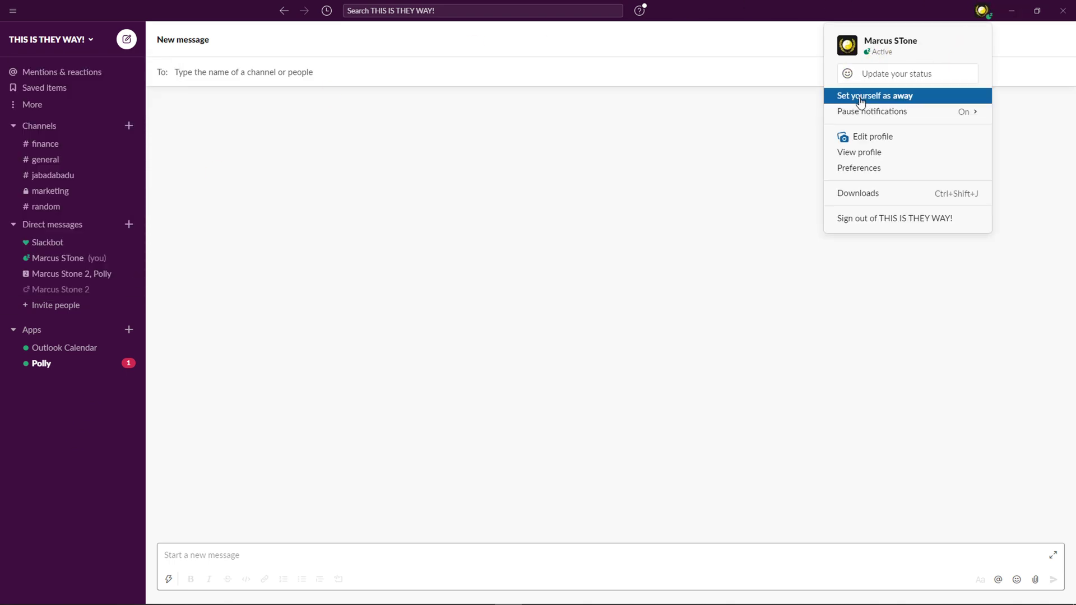